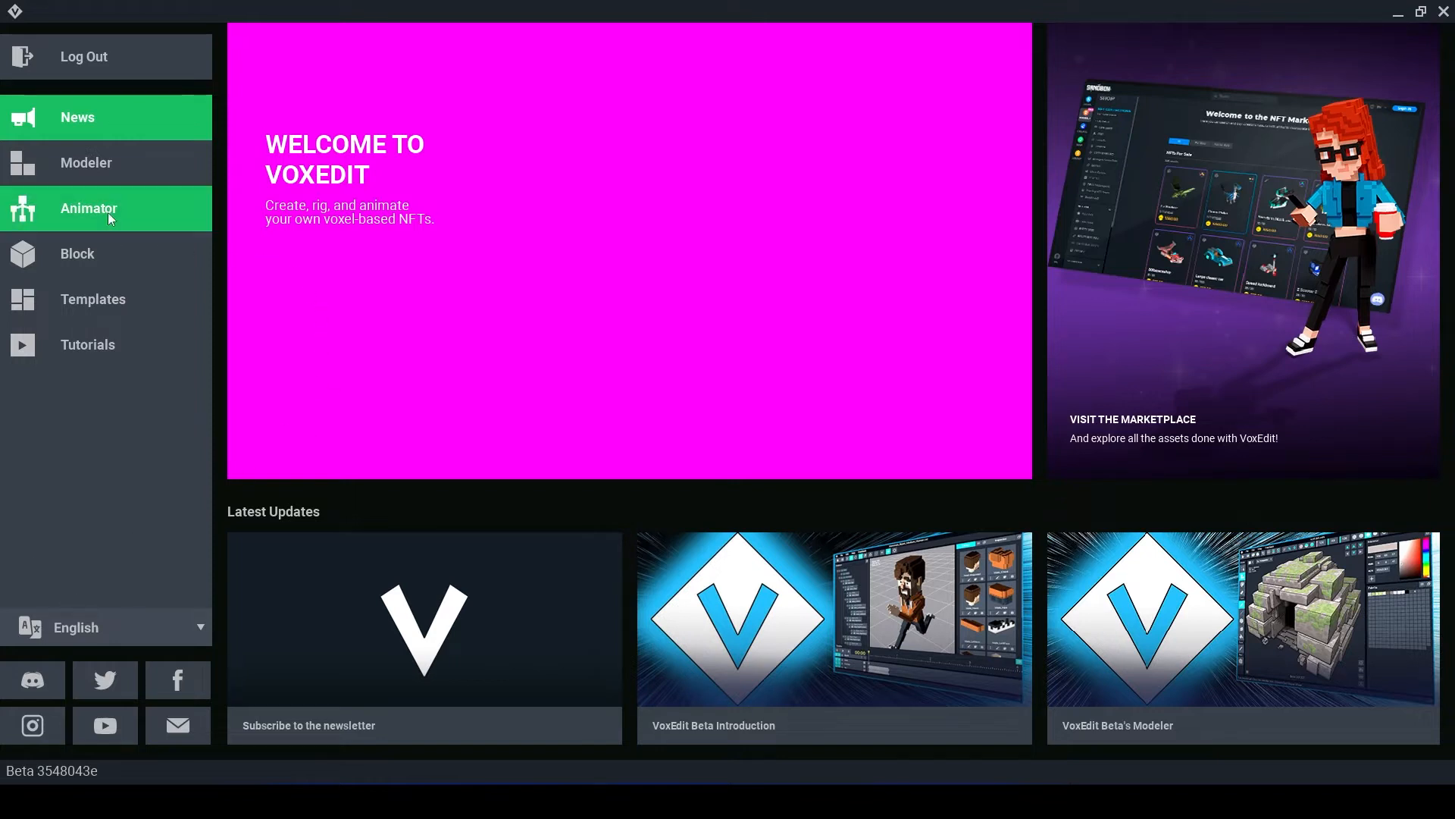
- Open the Animator section listing recent animation files such as Julia, Lukus and Robin hood
left_click(88, 208)
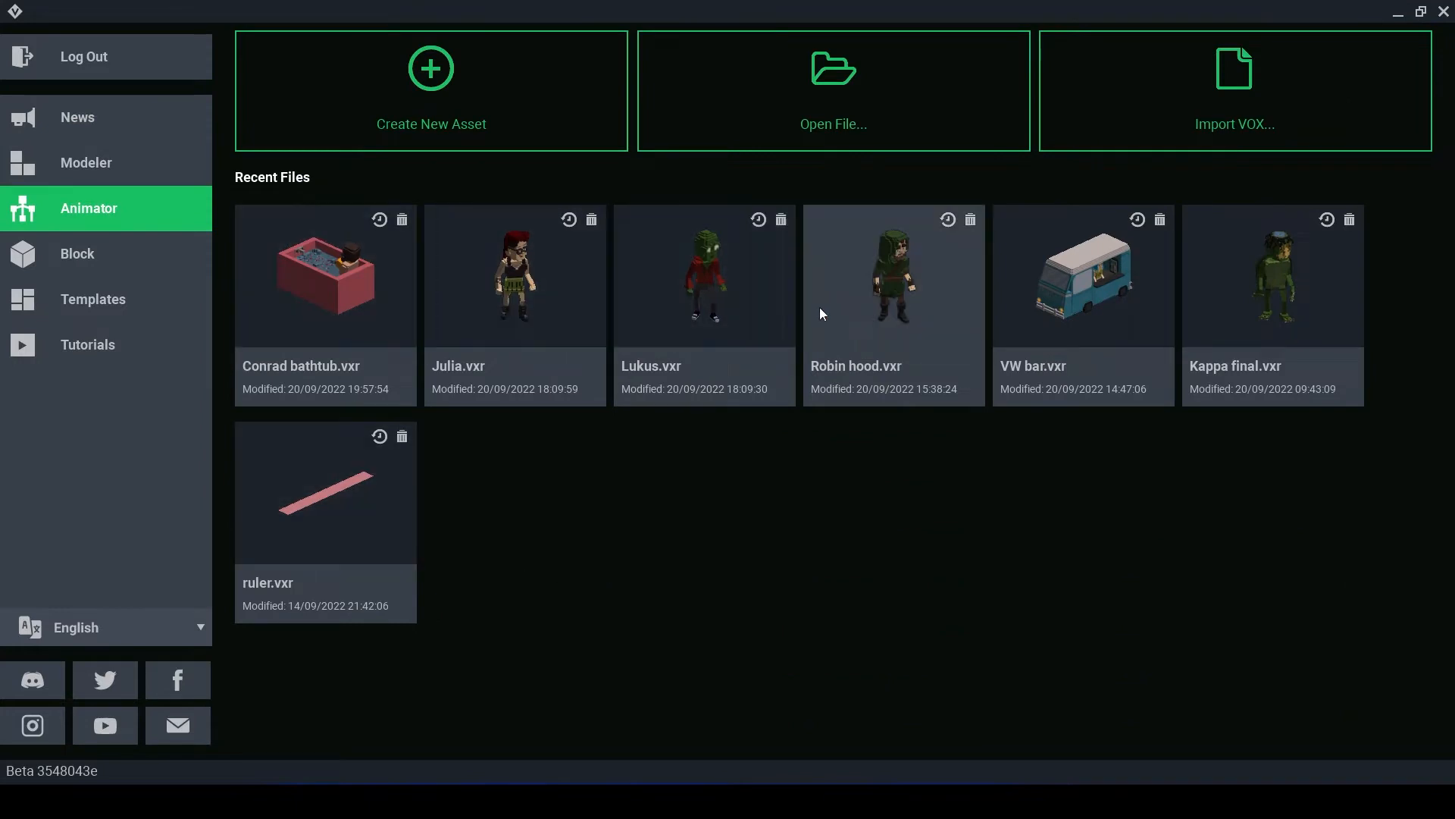
mouse_move(599, 169)
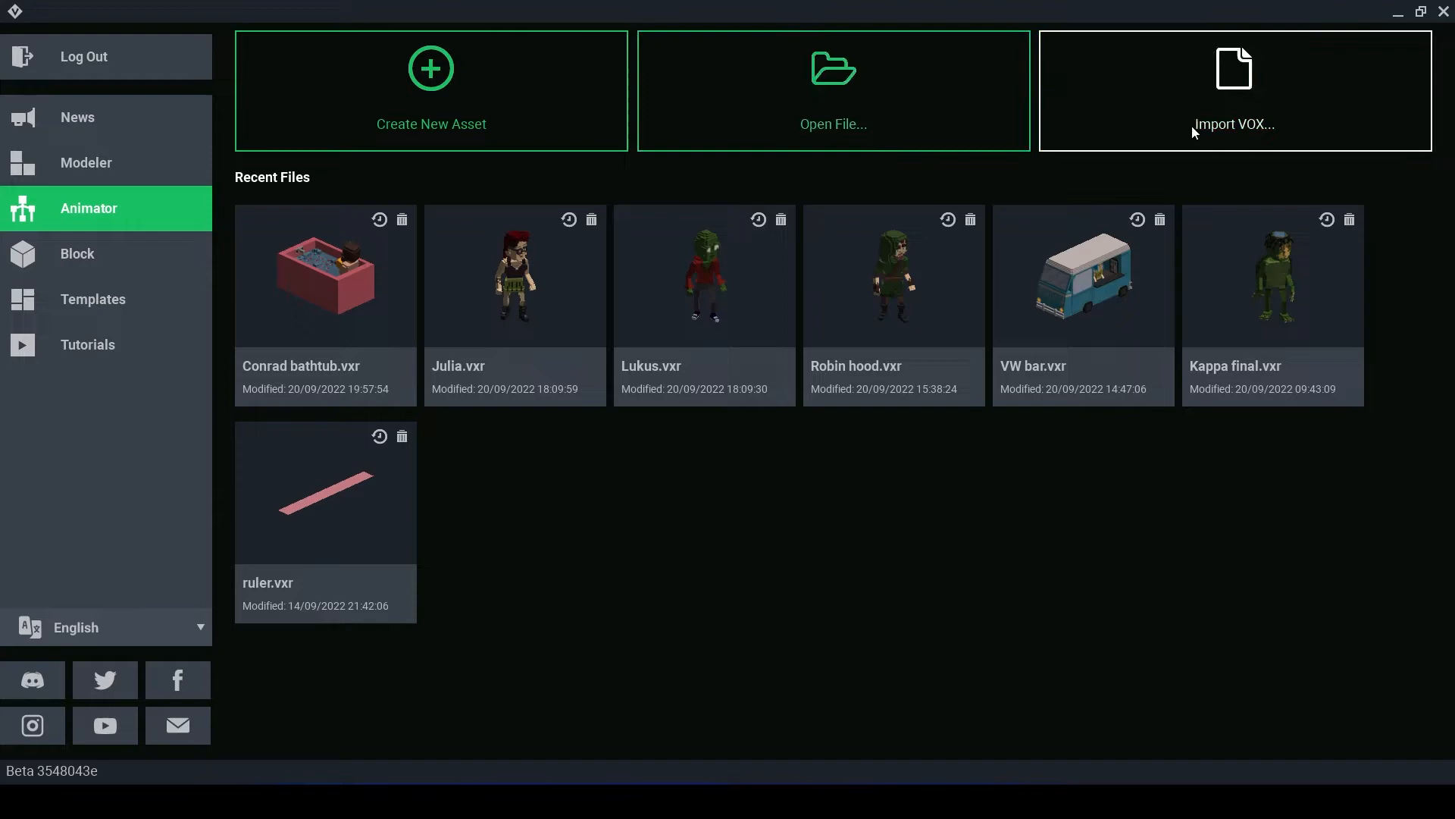
- Create a new empty animation asset, draws.vxr, holding only the root node
left_click(430, 91)
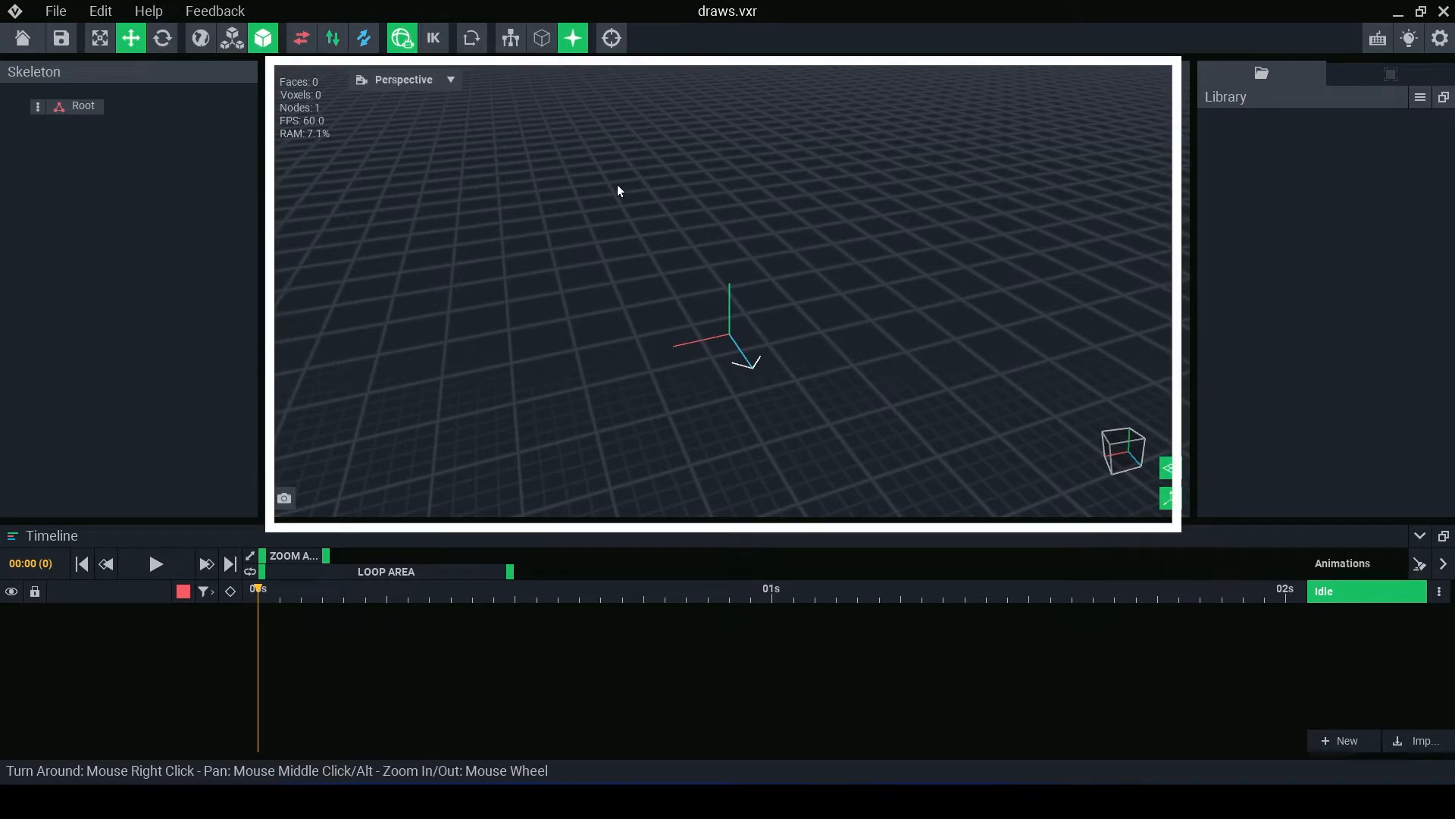
mouse_move(515, 618)
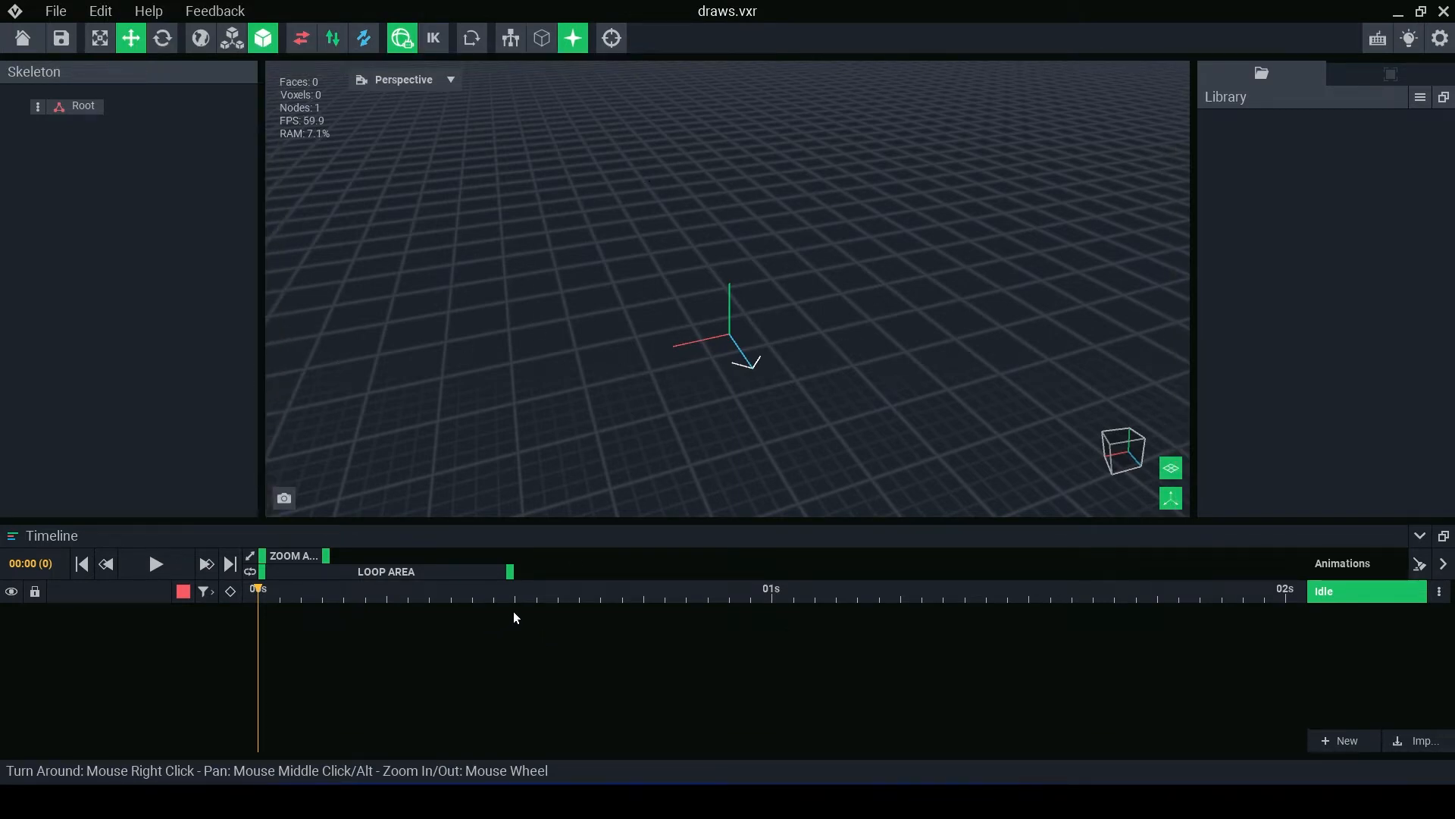
mouse_move(1261, 73)
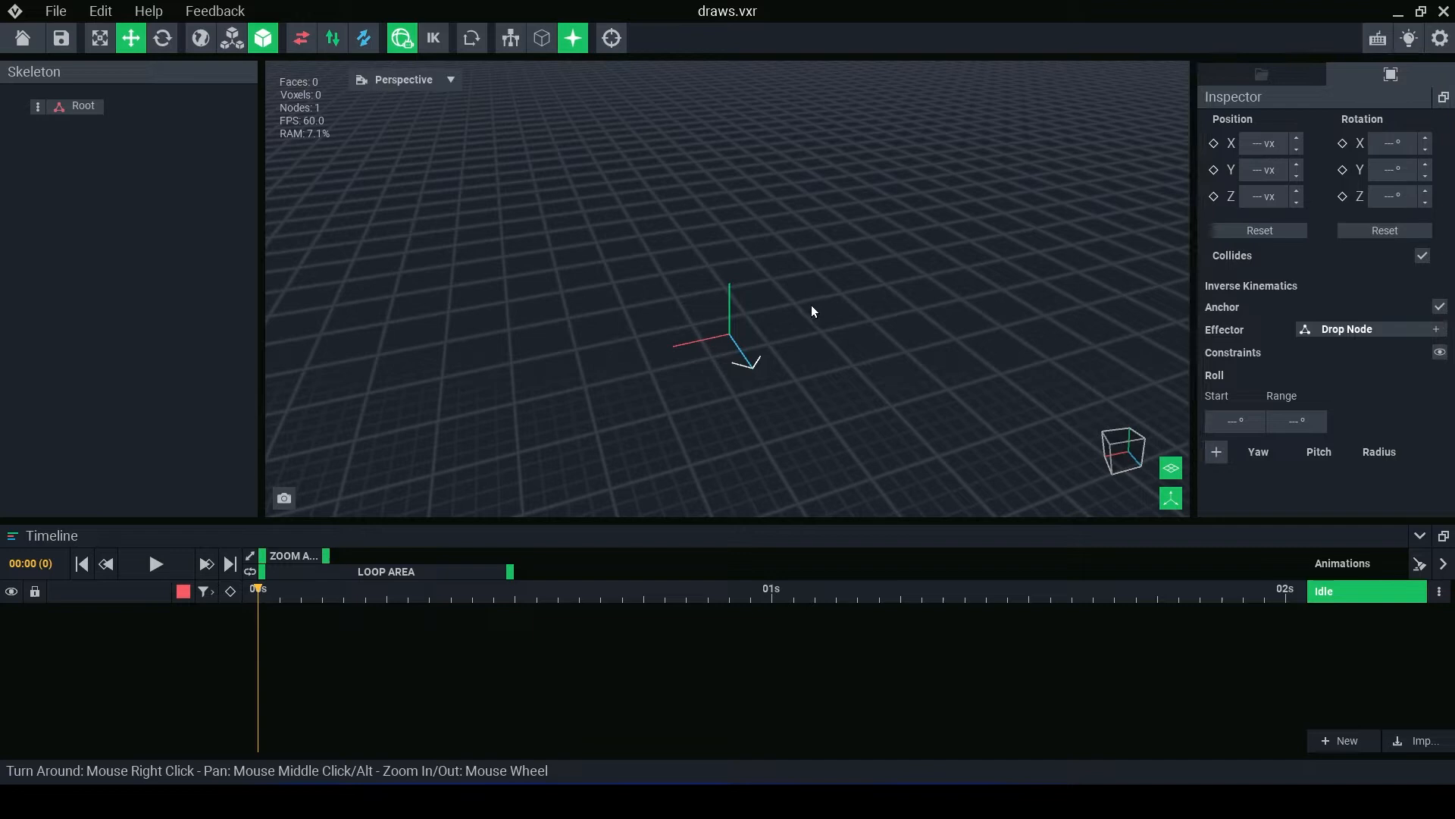
mouse_move(755, 330)
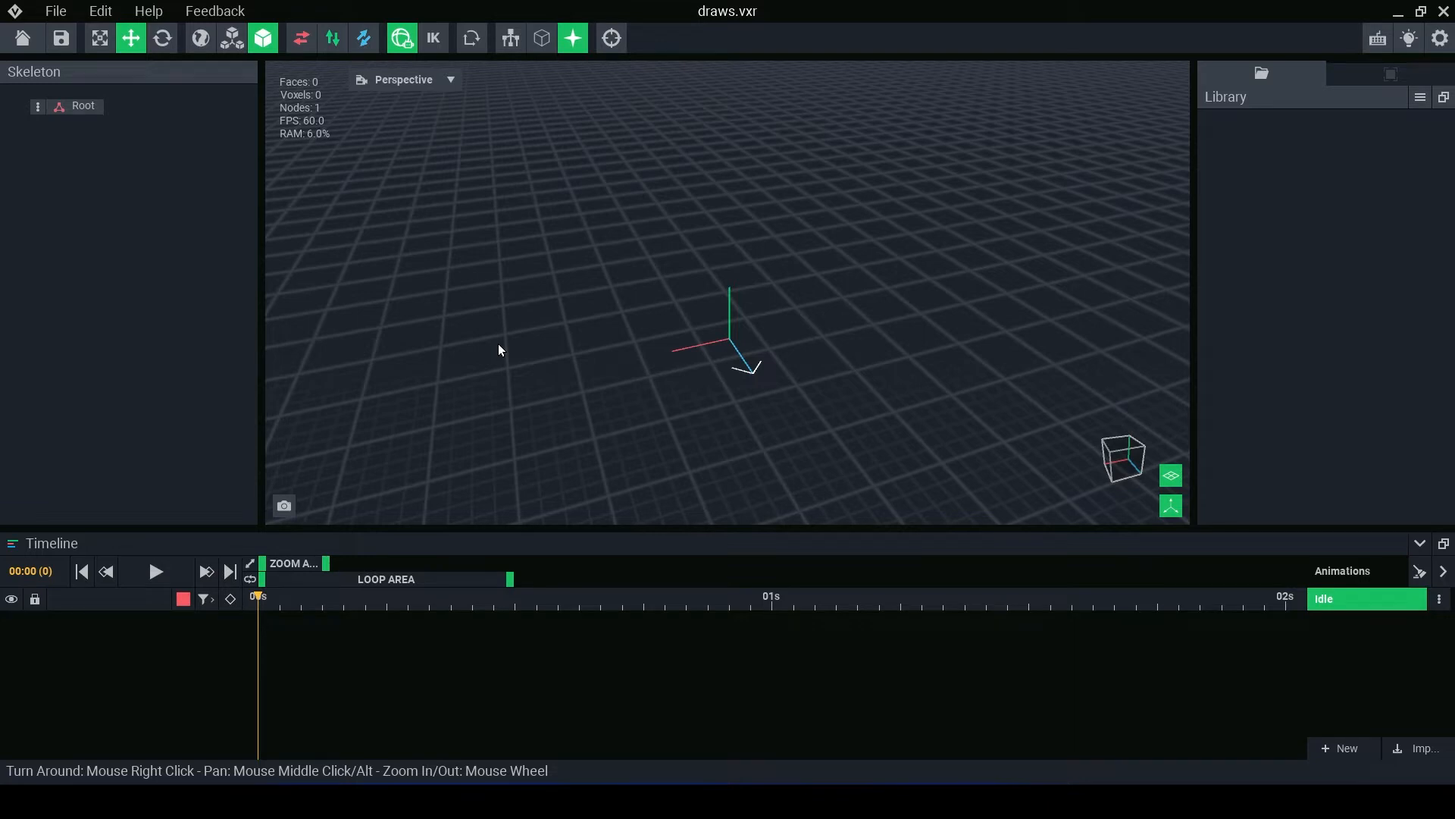
- Import the side table voxel model into the Library via Import VXM
left_click(1419, 96)
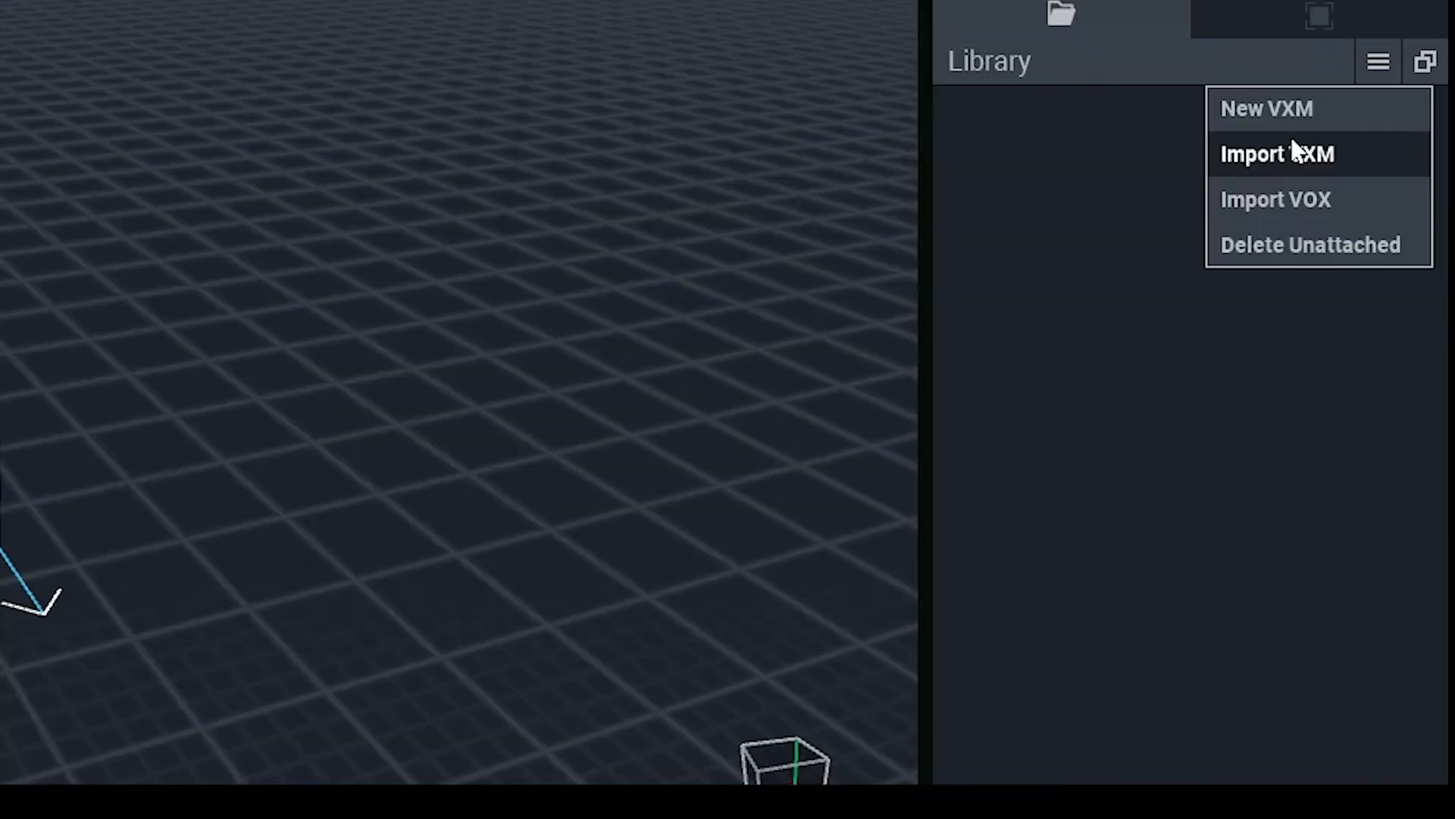
mouse_move(1347, 170)
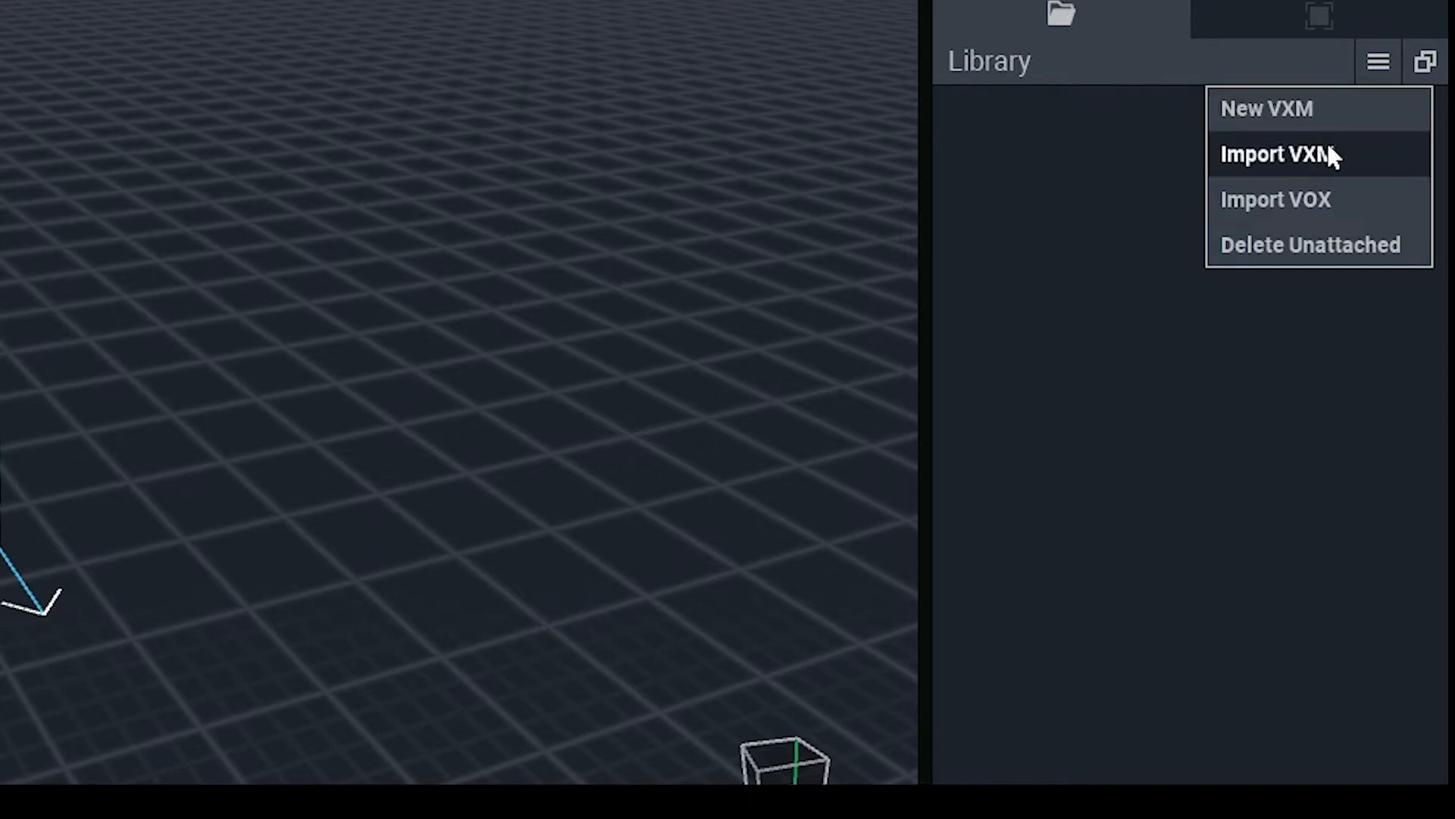
left_click(1279, 154)
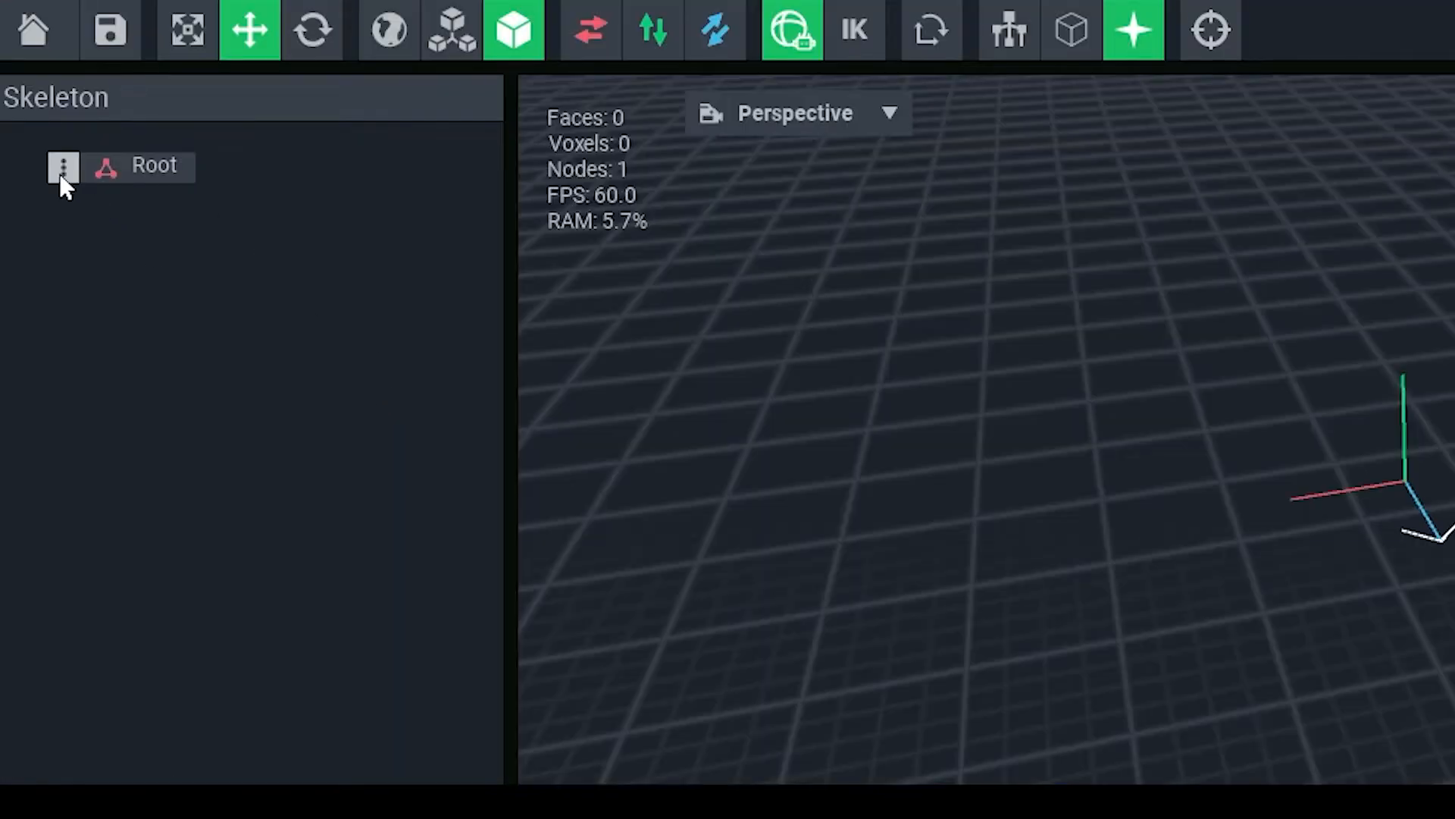
- Add a child Control node under the Root node
left_click(64, 166)
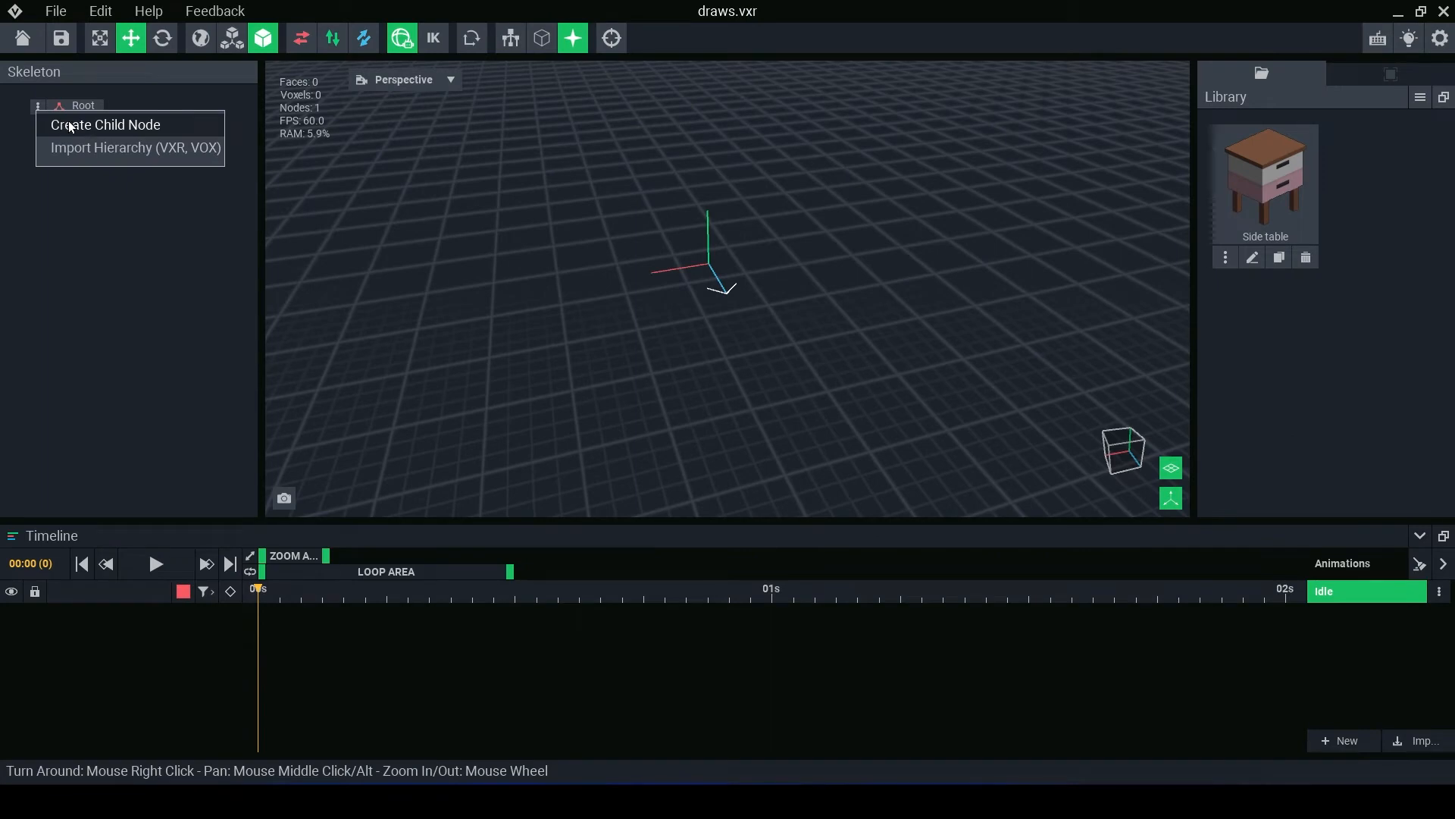
left_click(105, 124)
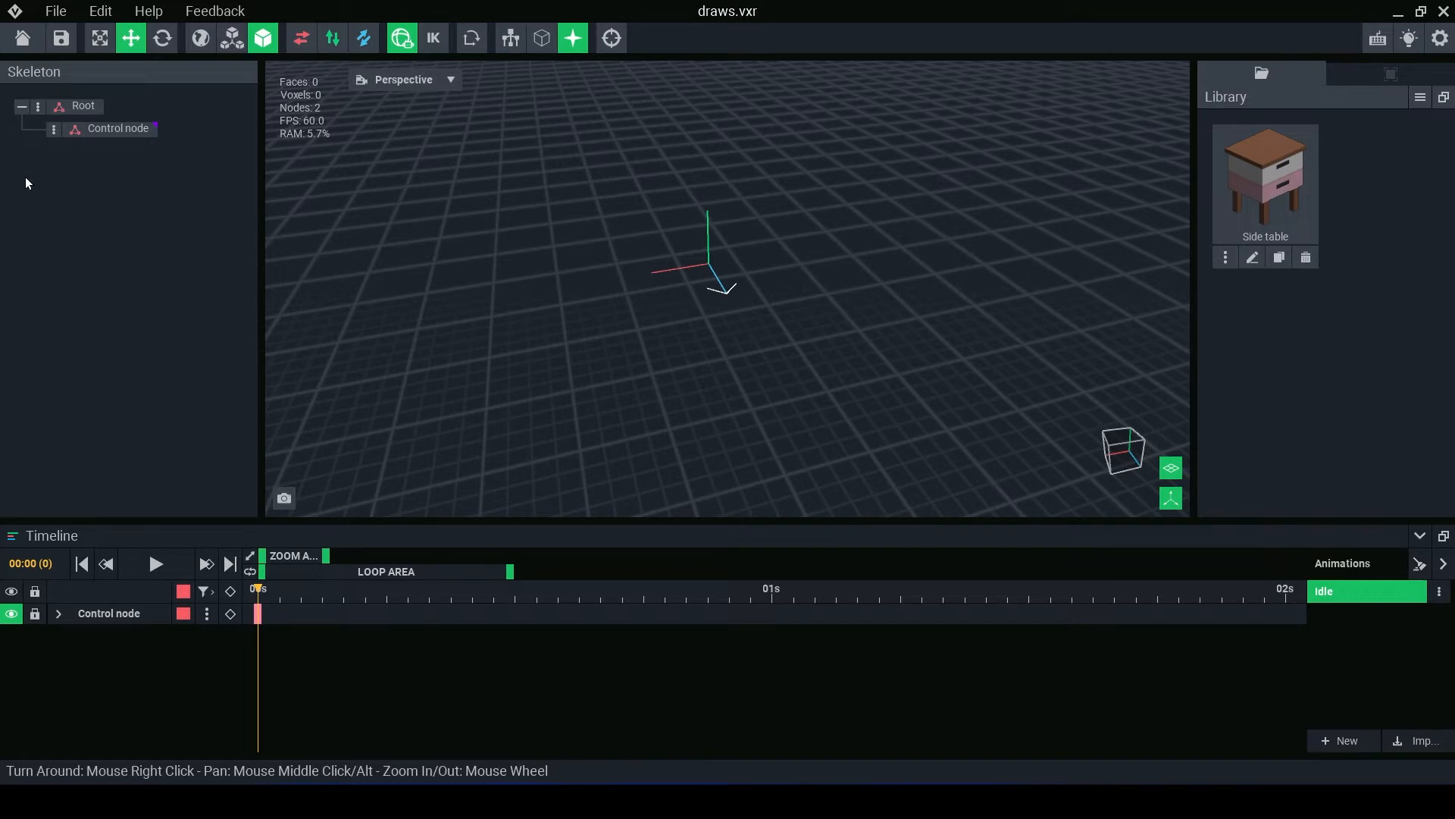
mouse_move(117, 218)
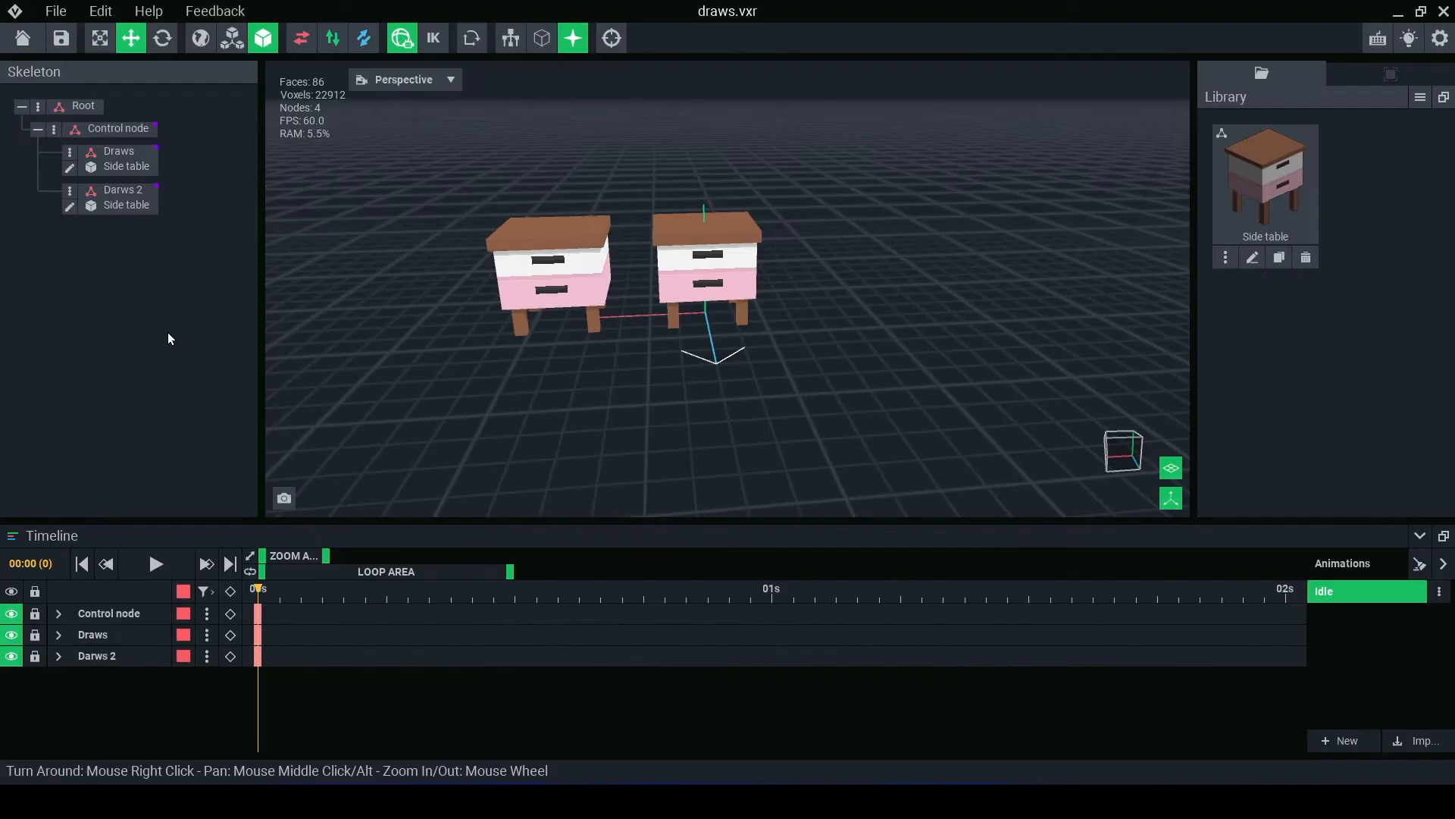
mouse_move(351, 272)
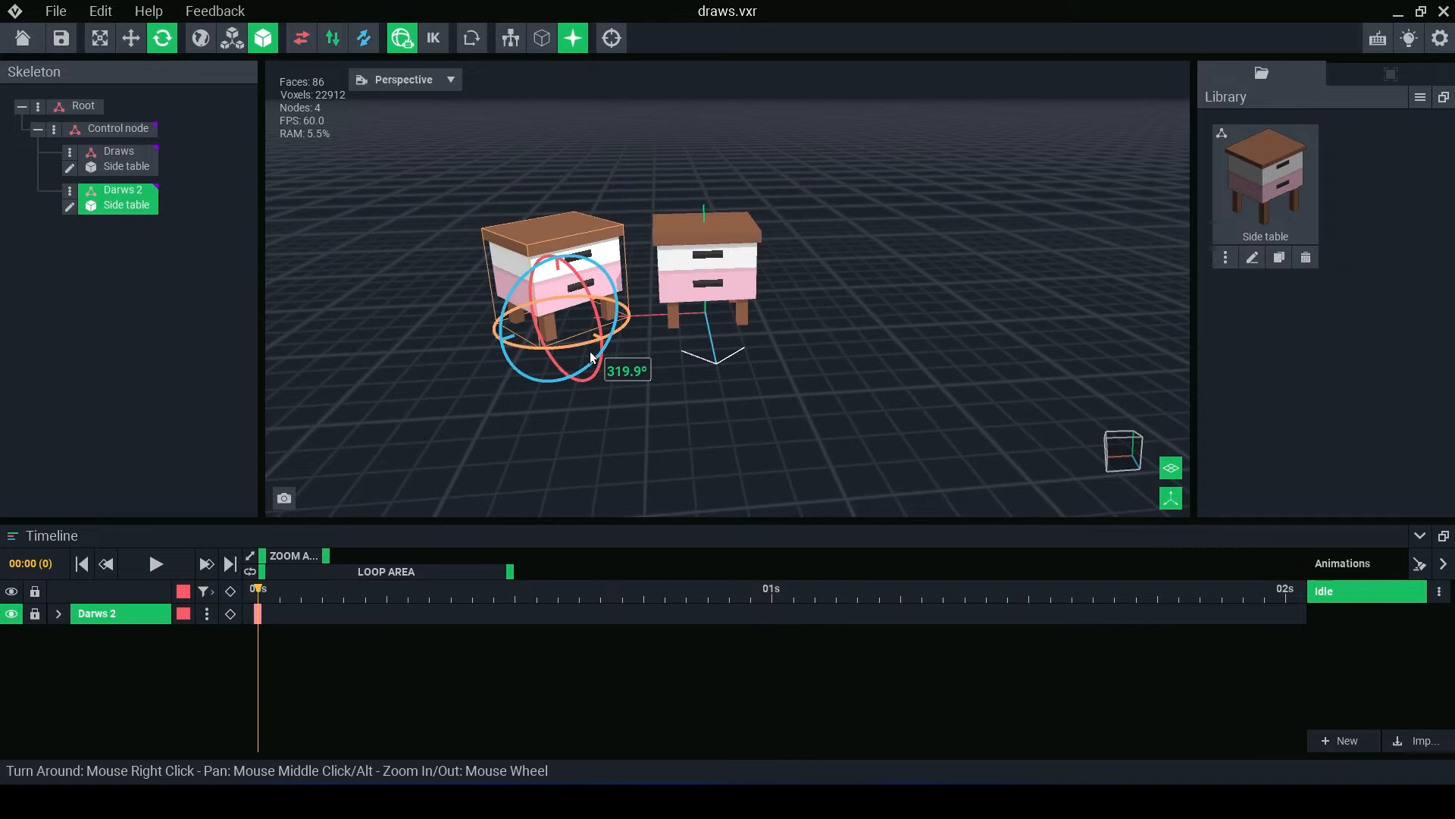
- Select and deselect the Draws table, then toggle the skeleton bone overlay on and off
left_click(118, 158)
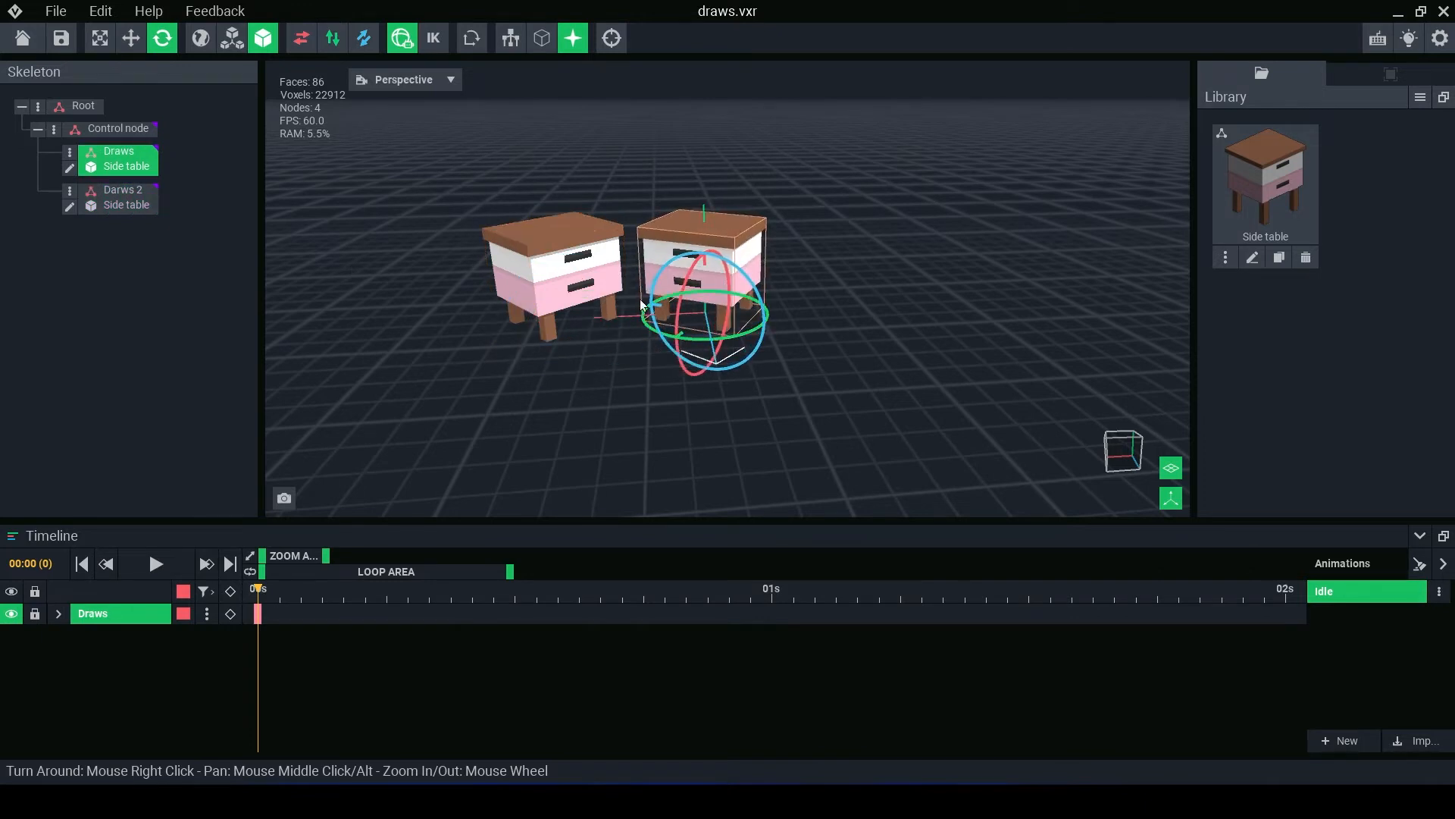
left_click(130, 38)
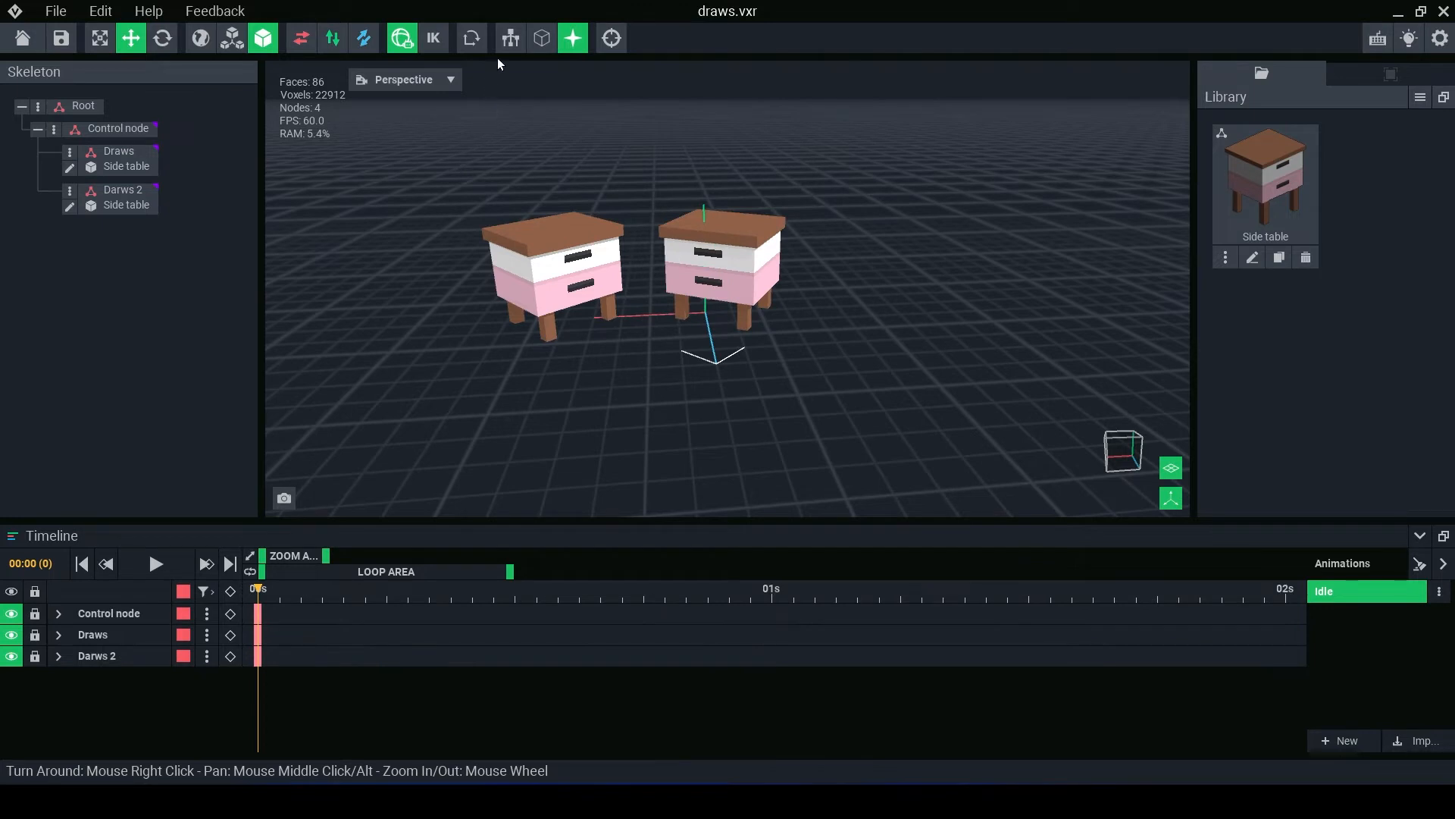
left_click(509, 38)
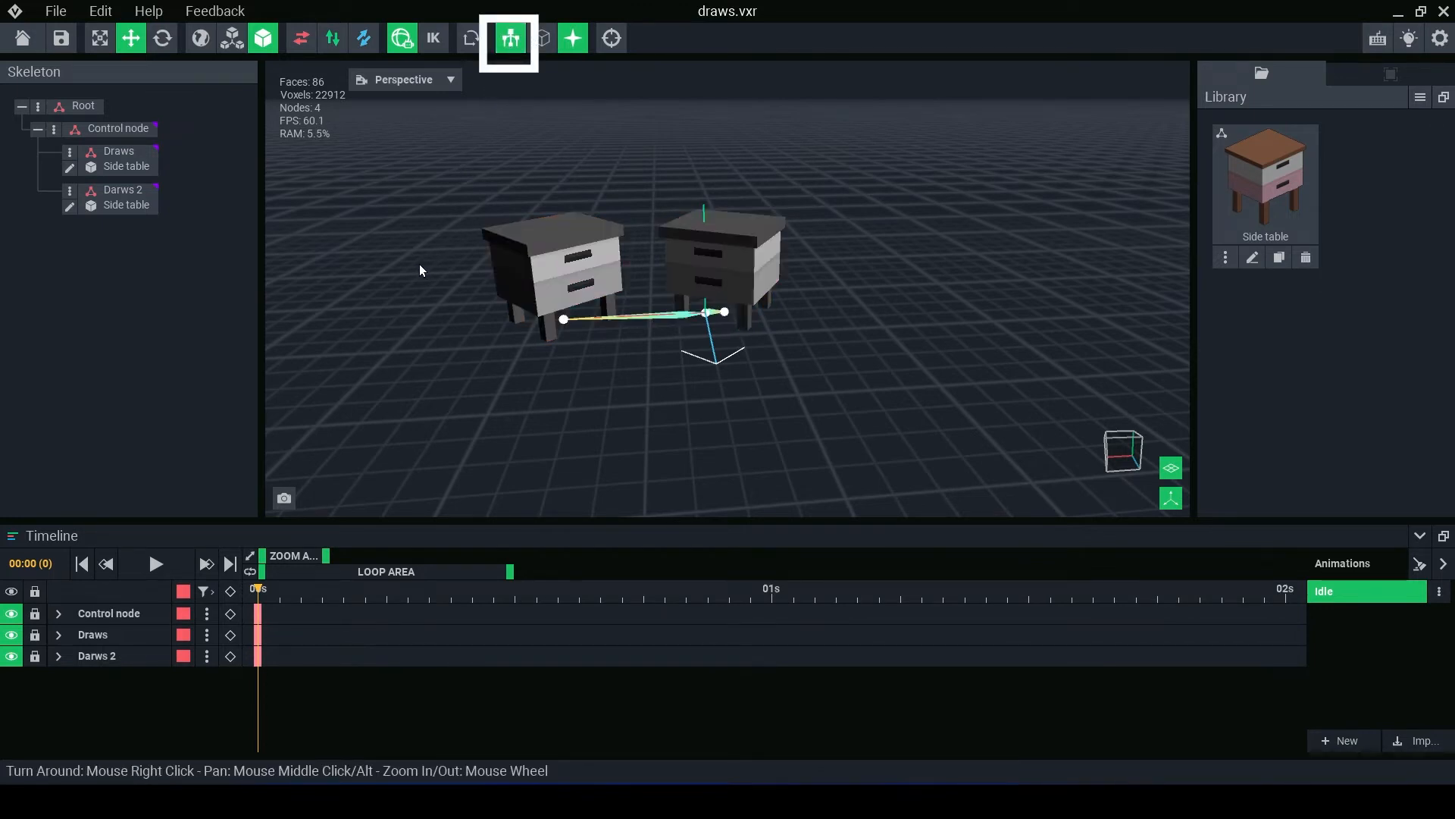
left_click(510, 37)
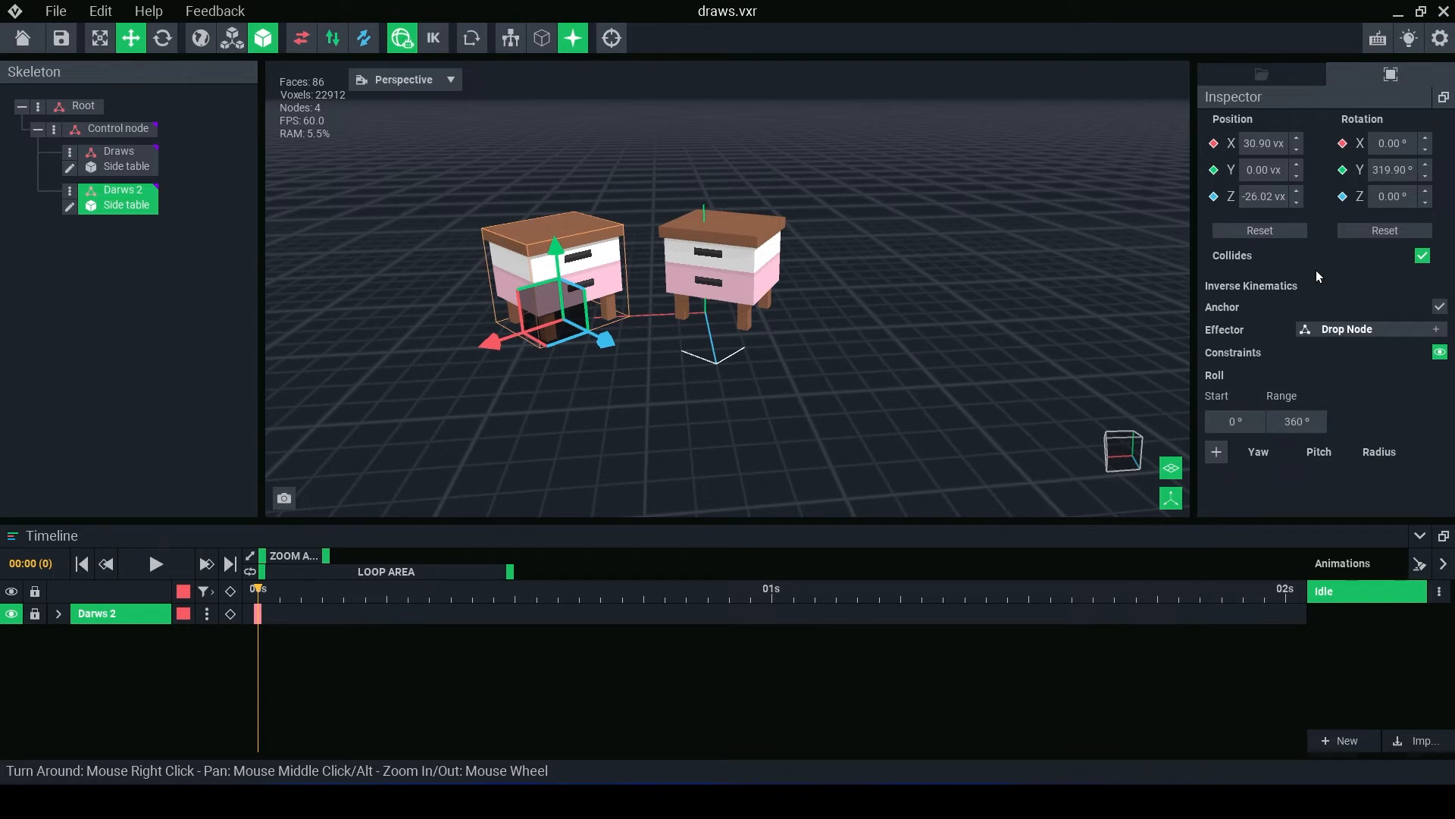
mouse_move(1316, 276)
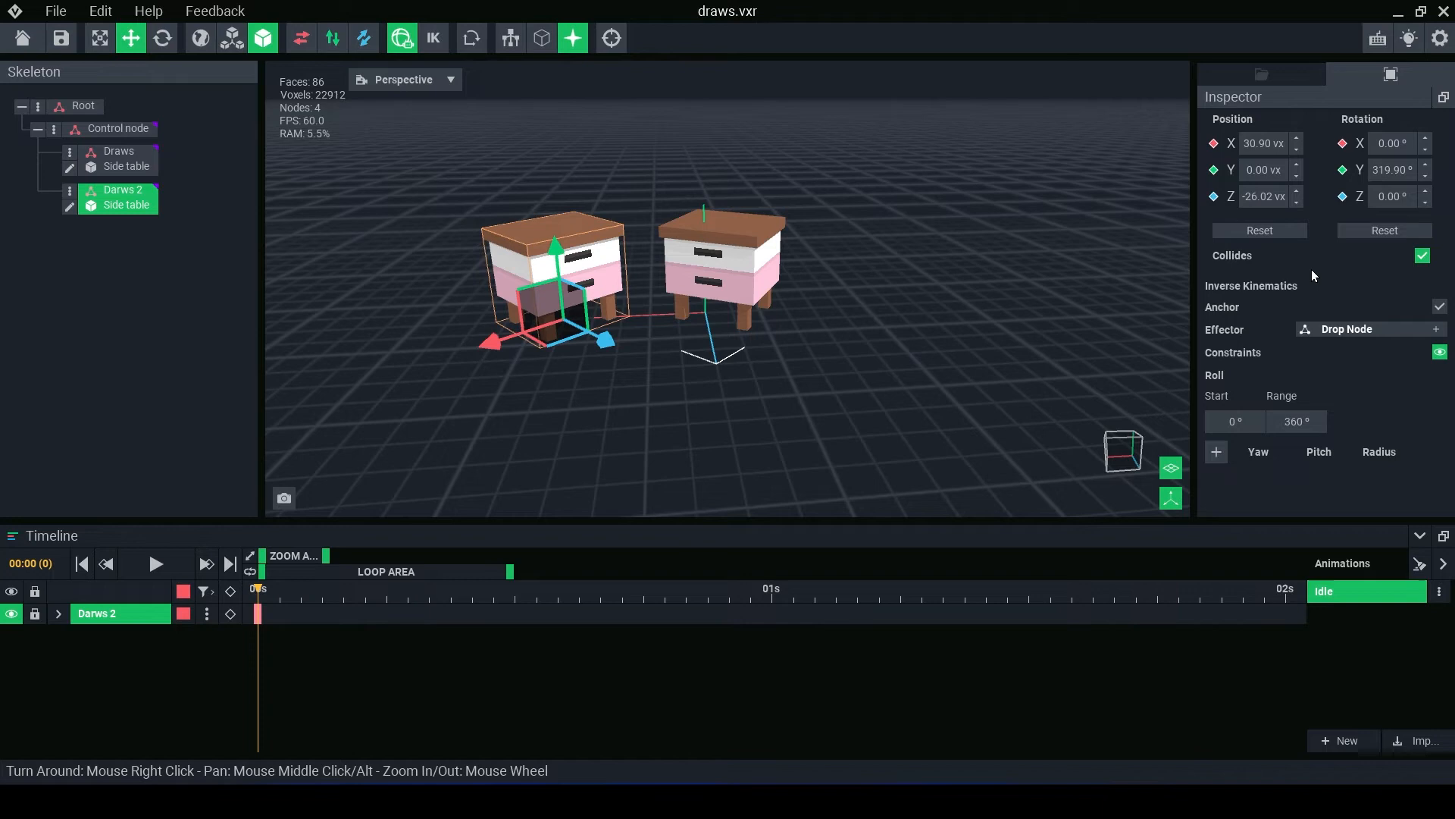
- Lower the Darws 2 table's Position X from 30.90 to about 28 vx
left_click(118, 151)
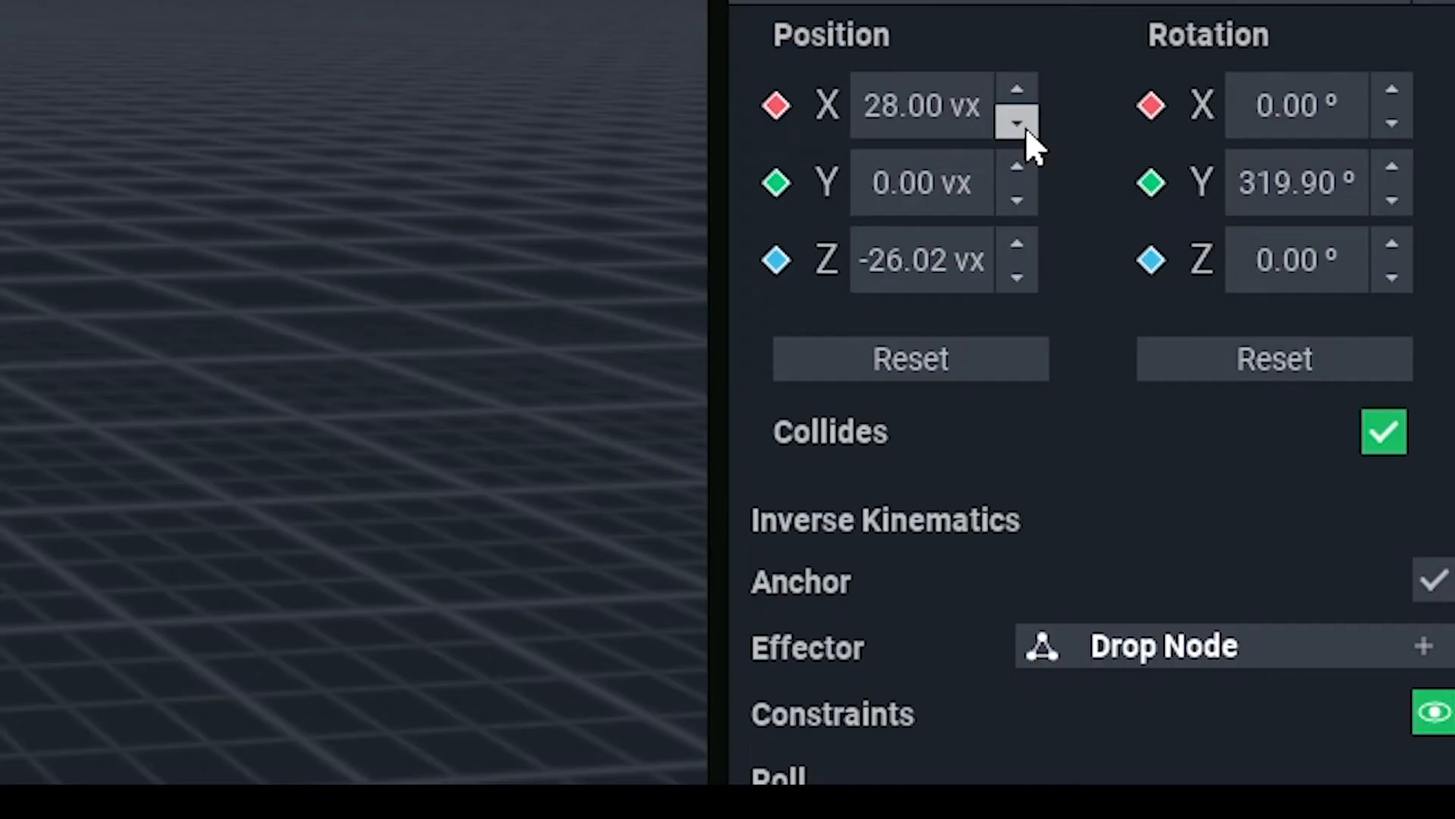
left_click(918, 105)
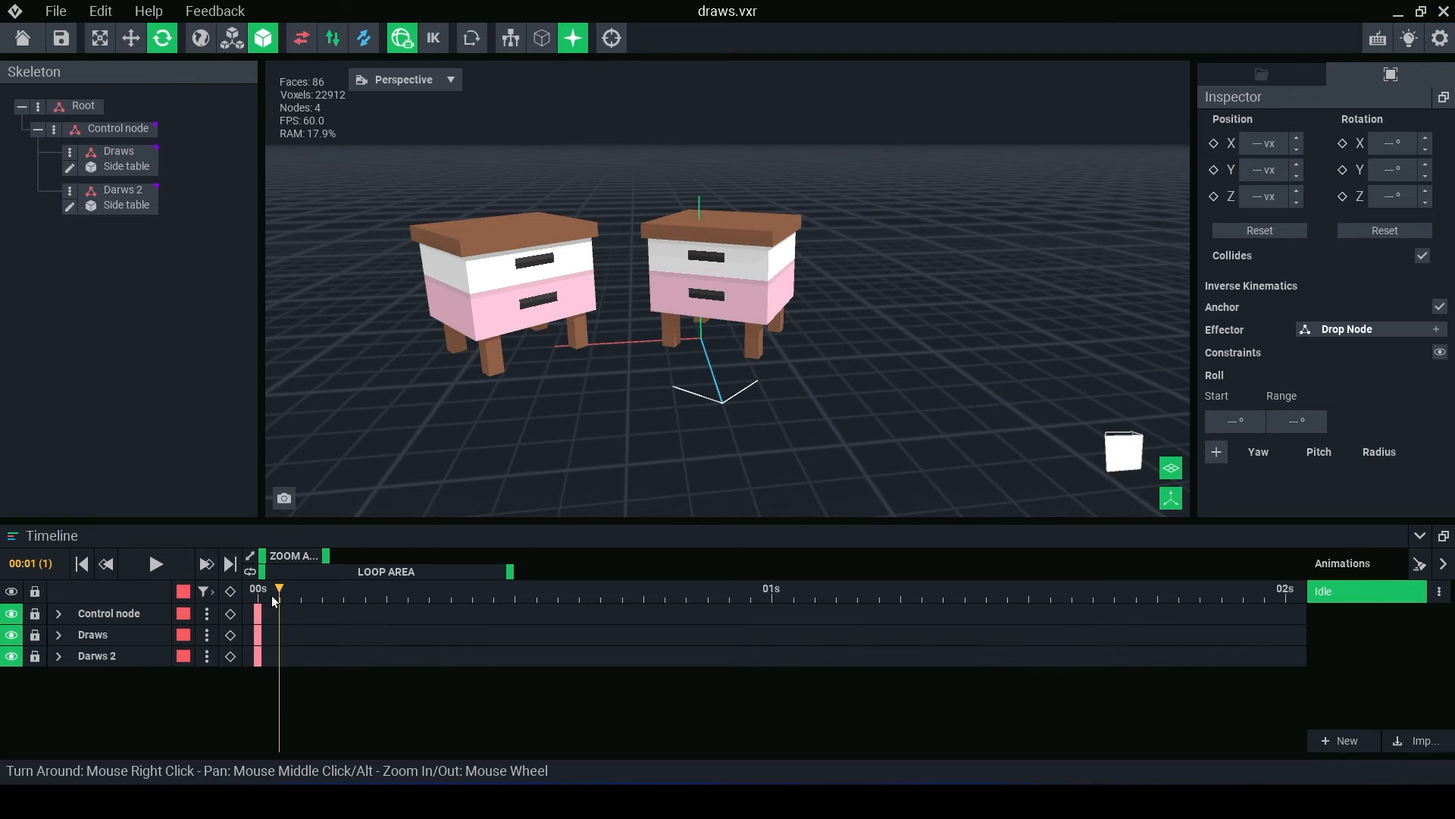
- Move the timeline playhead to frame 12
left_click(516, 587)
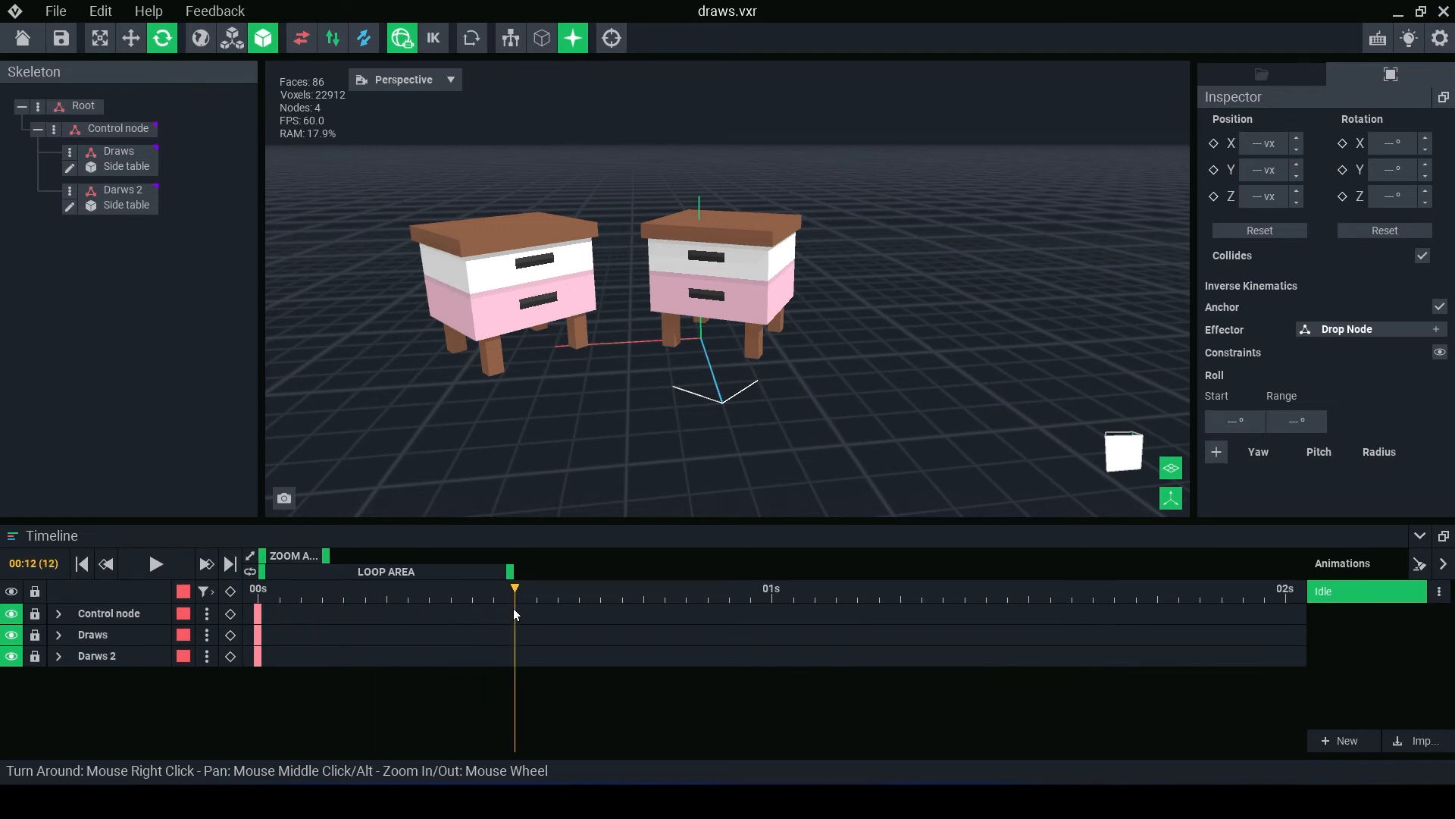
mouse_move(371, 433)
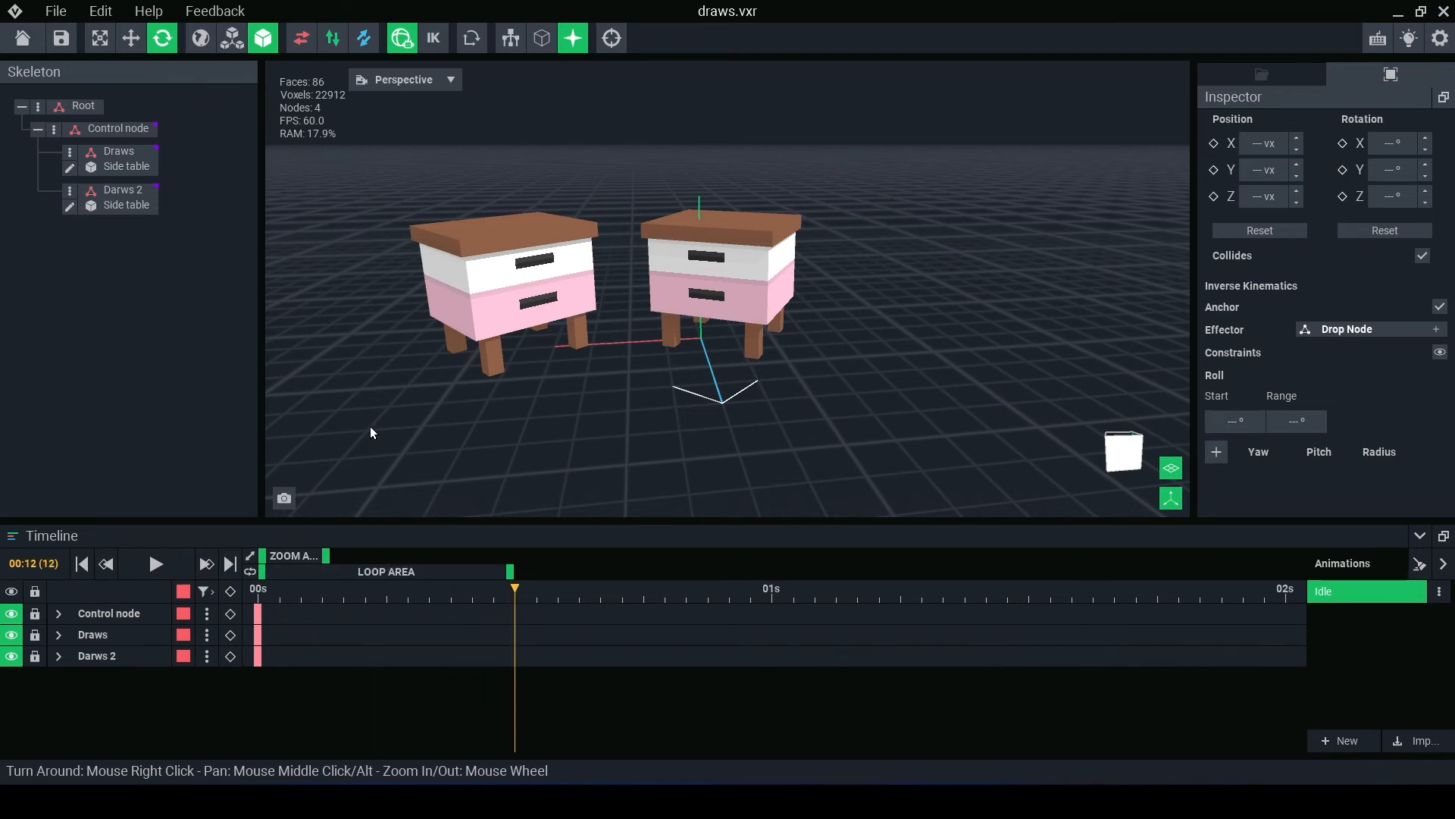
mouse_move(507, 476)
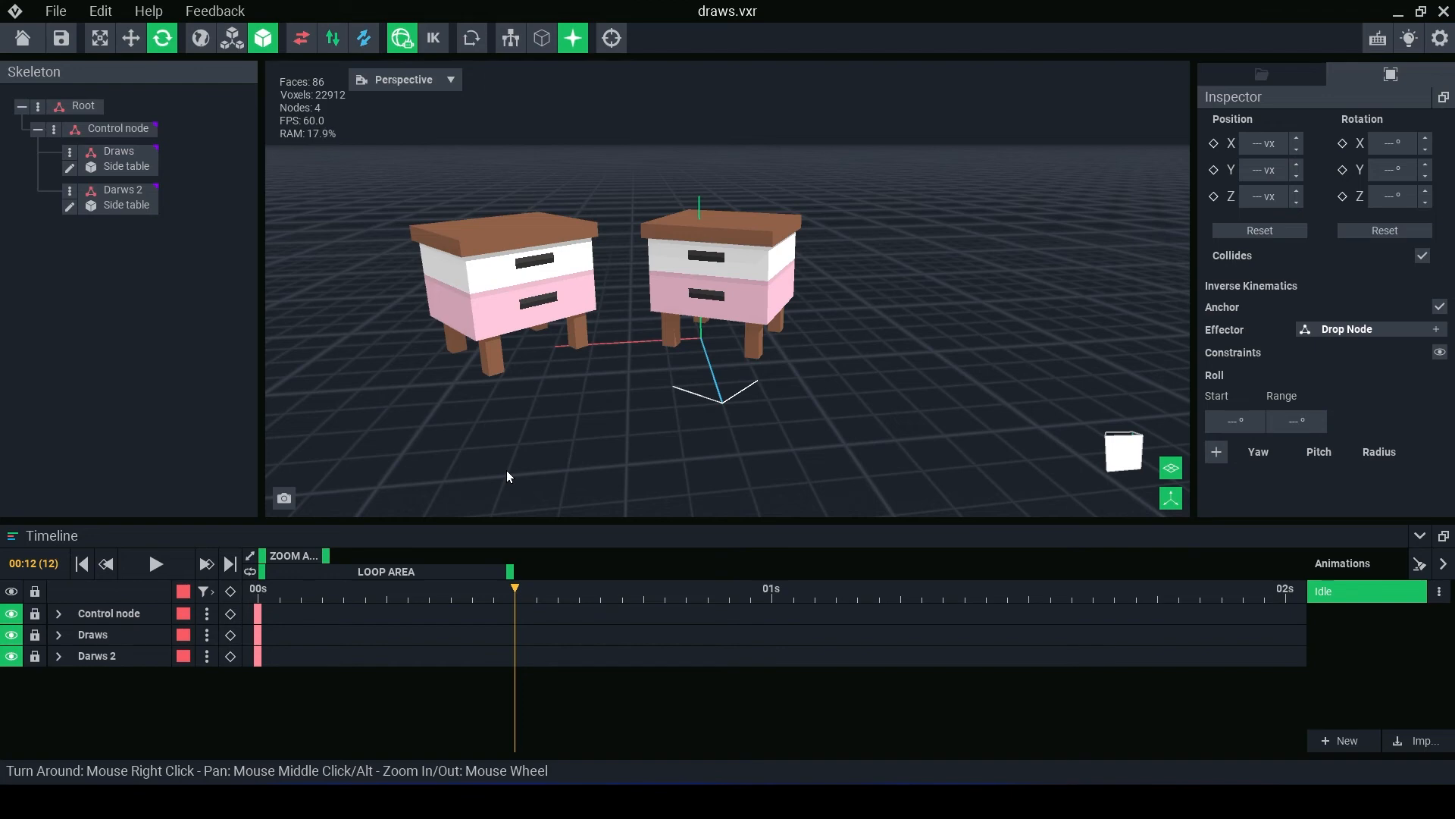
- Preview the draw1 and draw 2 drawer open-and-close animation, then select the Control node
left_click(125, 165)
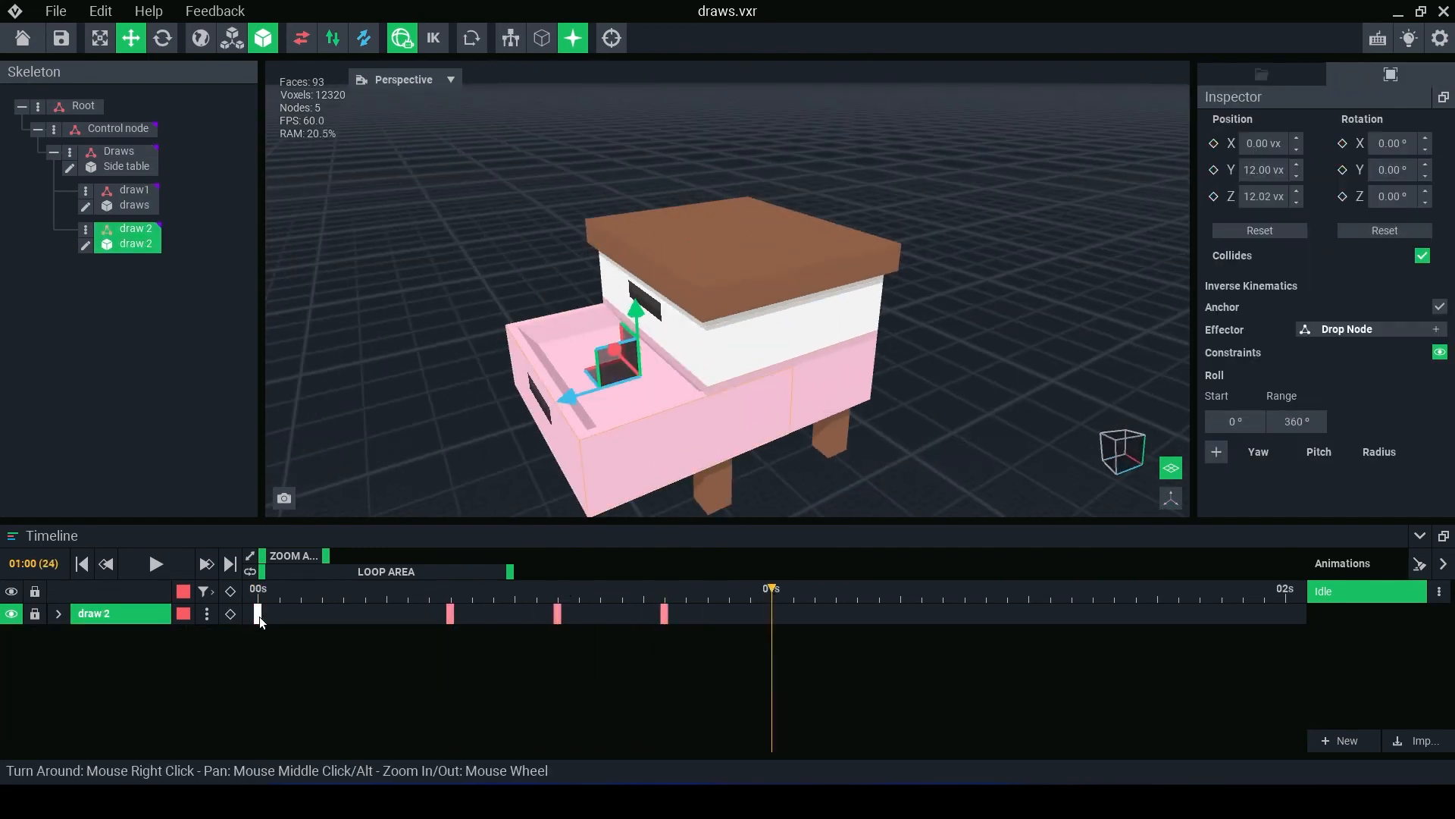
left_click(154, 563)
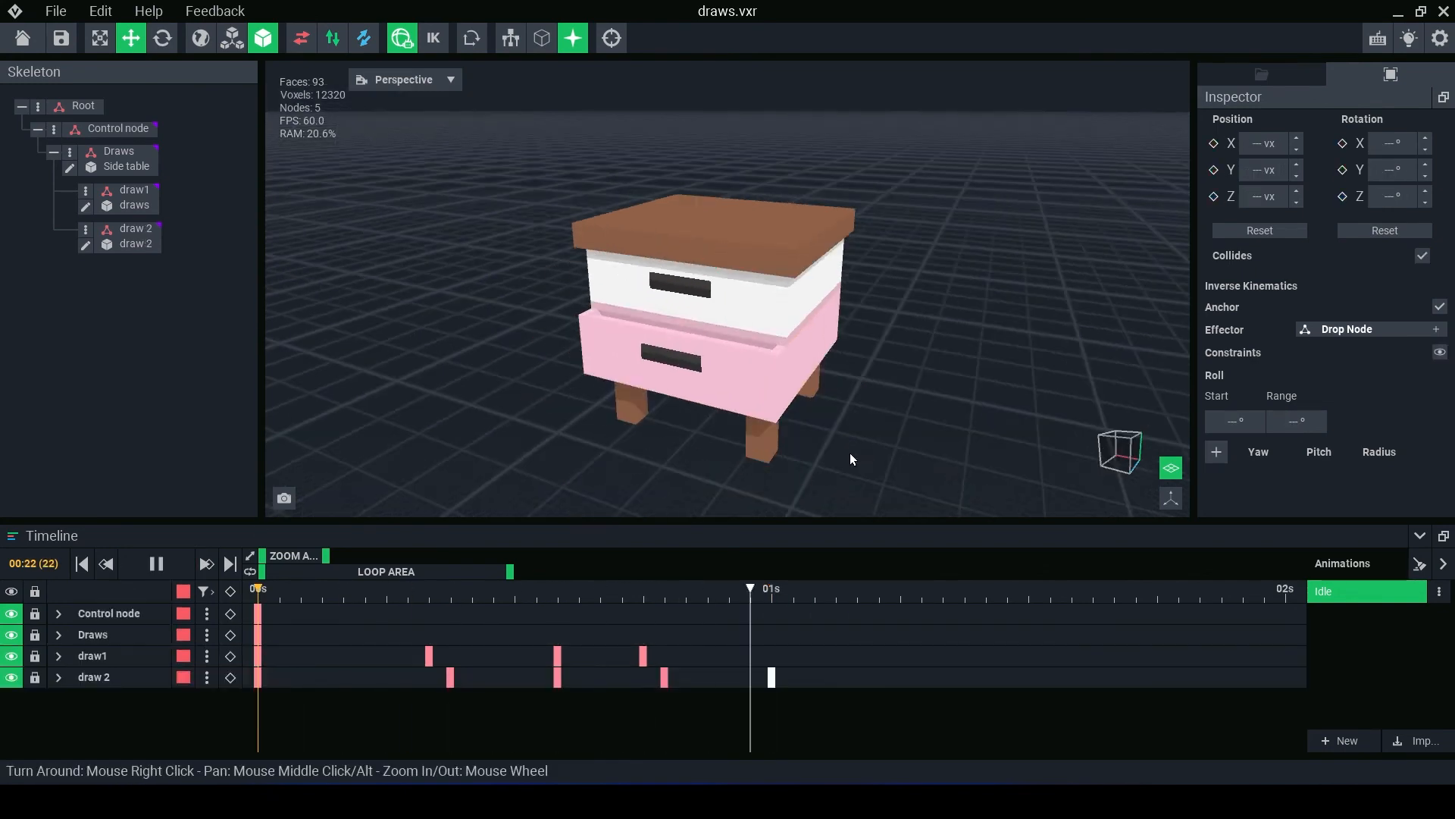
left_click(156, 563)
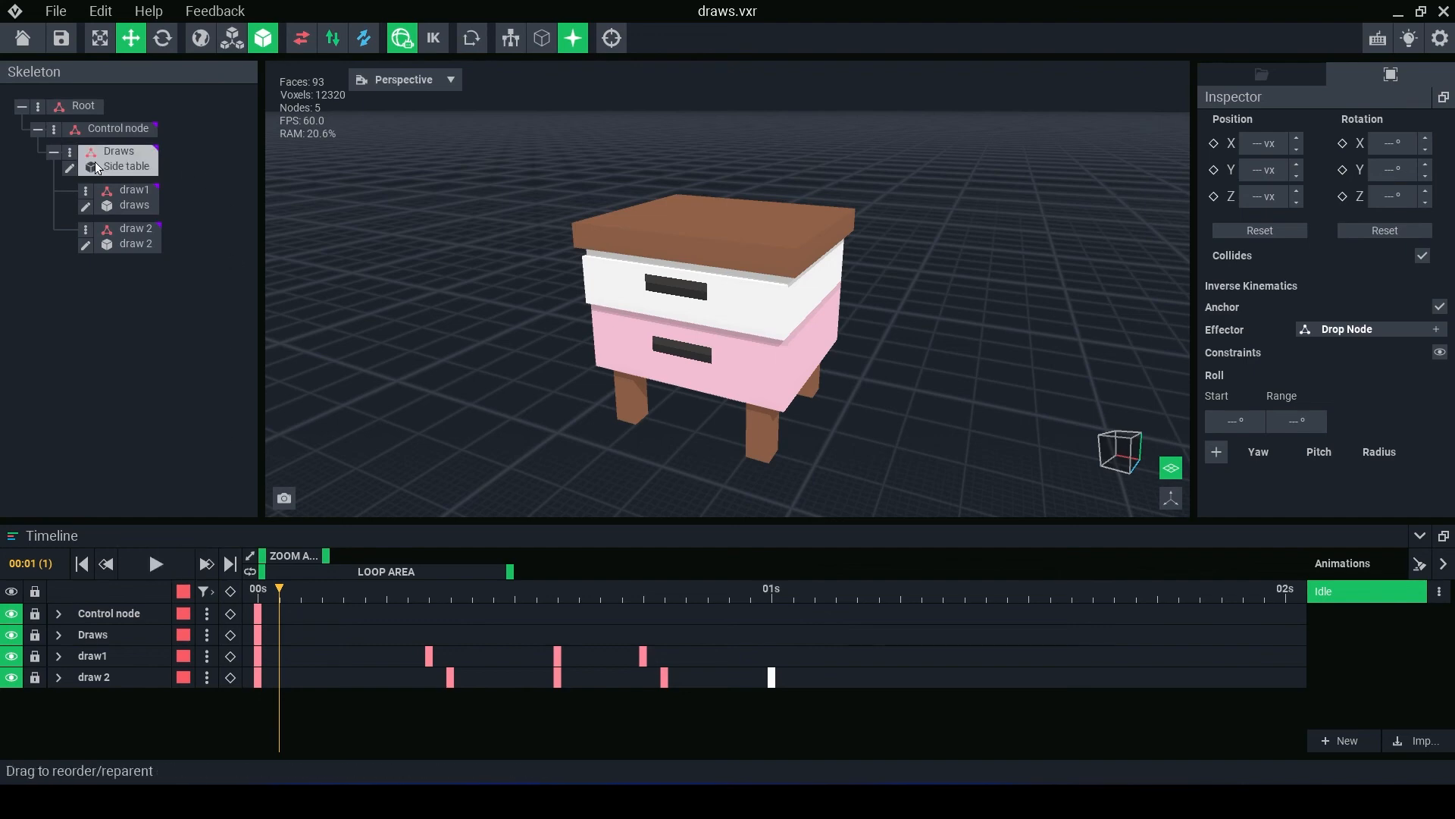
left_click(118, 128)
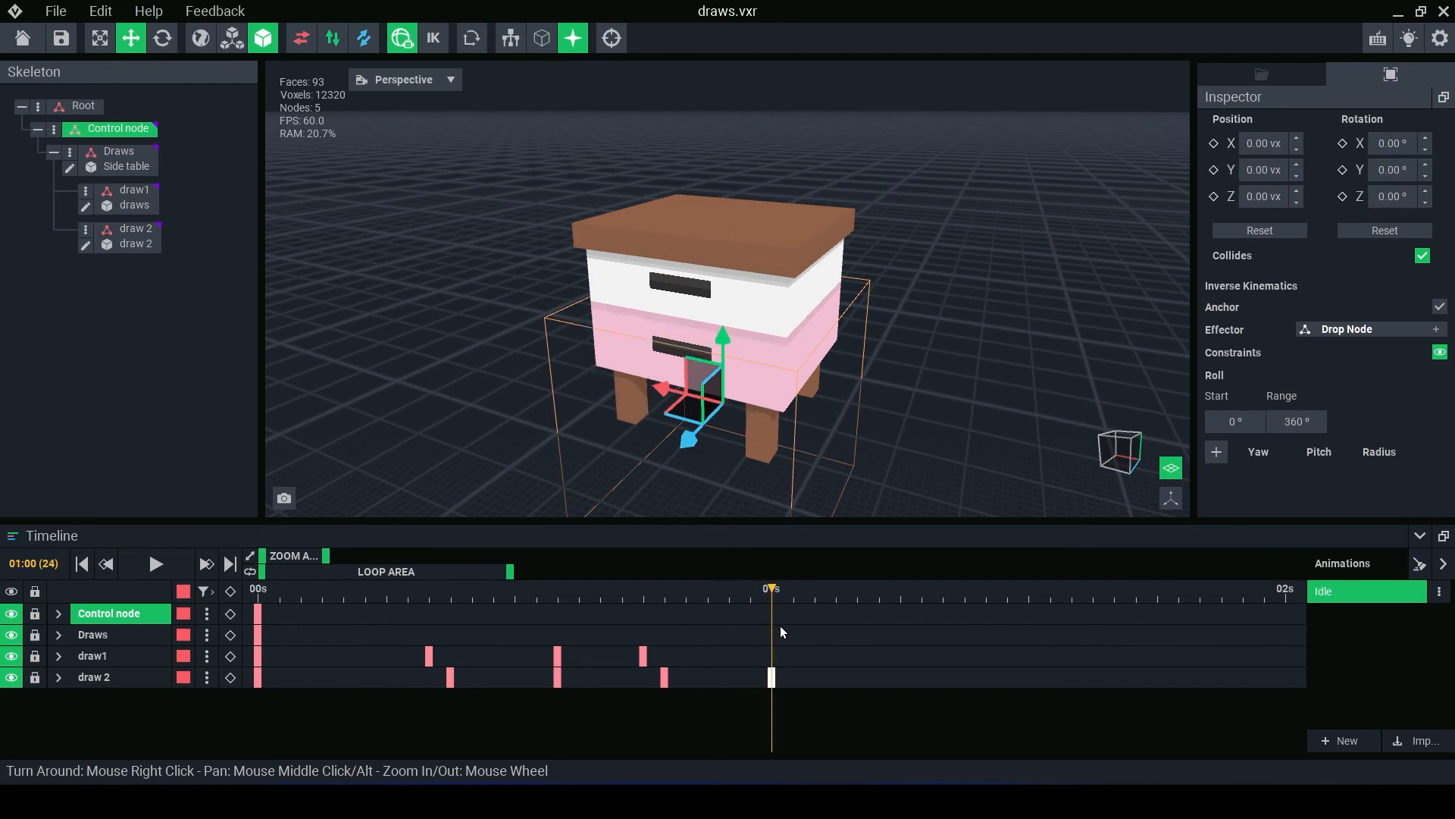
mouse_move(772, 632)
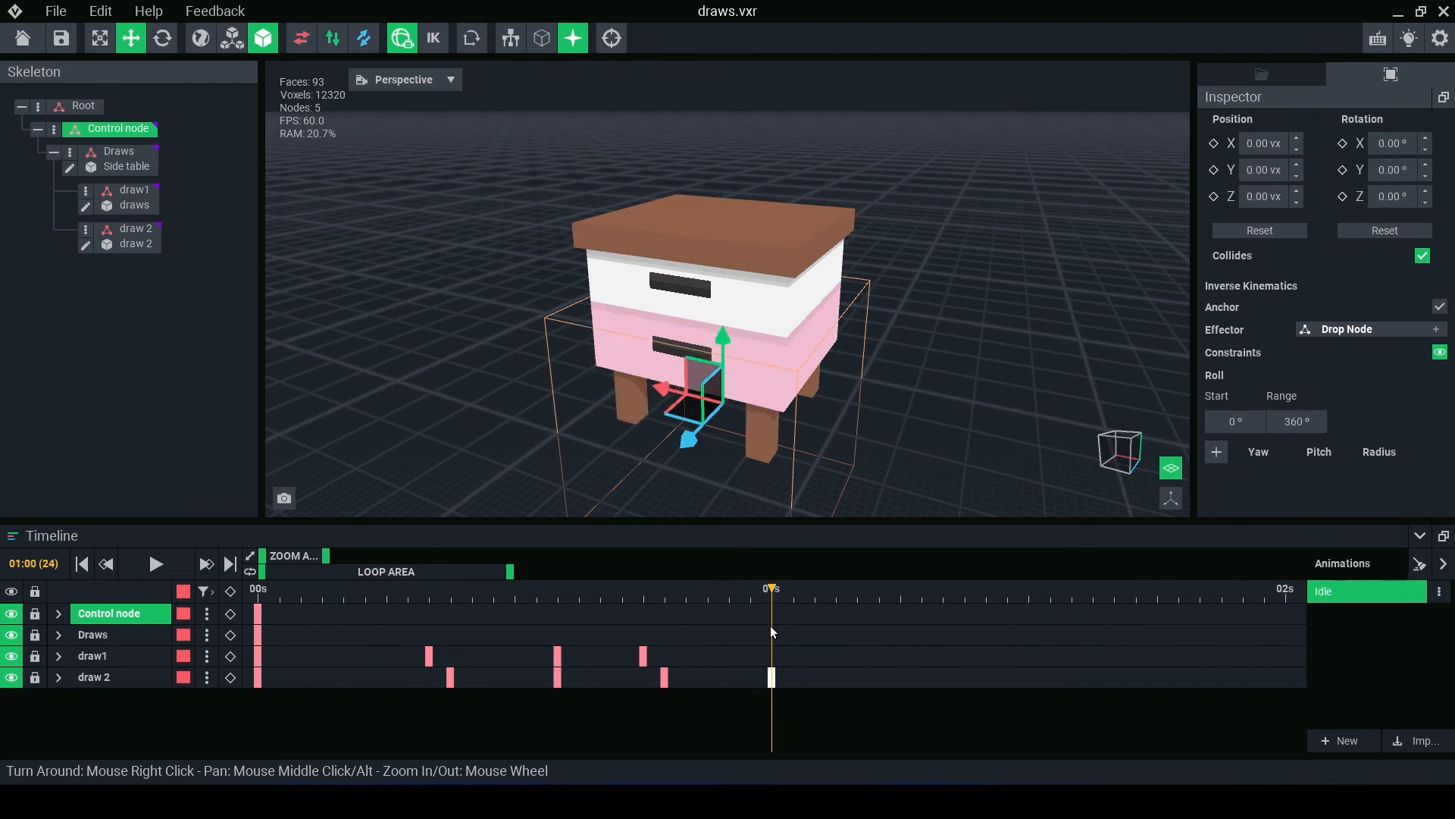